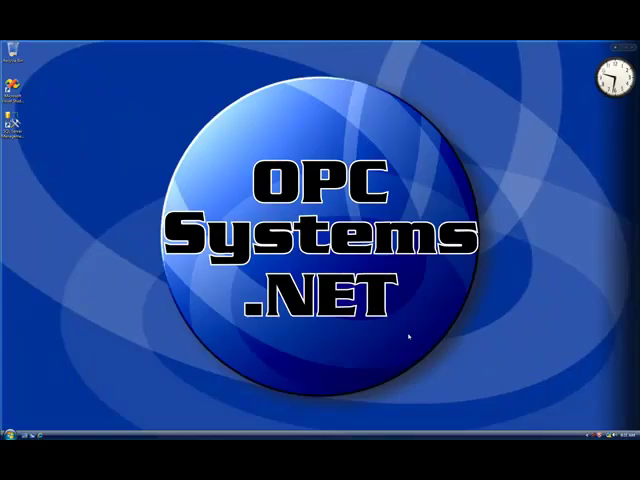
pyautogui.moveTo(142, 380)
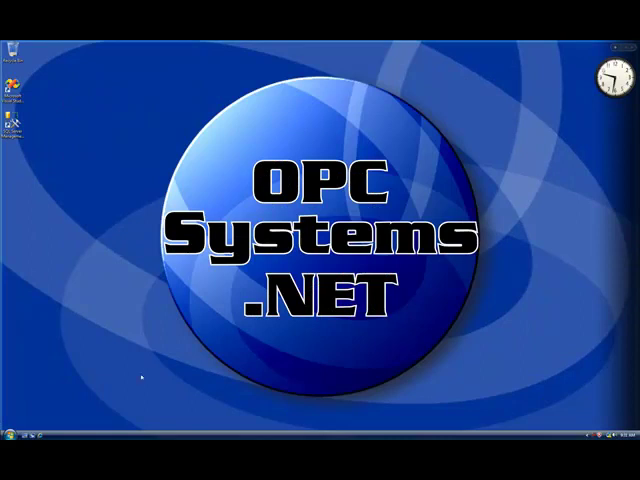
# Expand the OPC Systems.NET folder in the Start menu's All Programs list
pyautogui.click(20, 457)
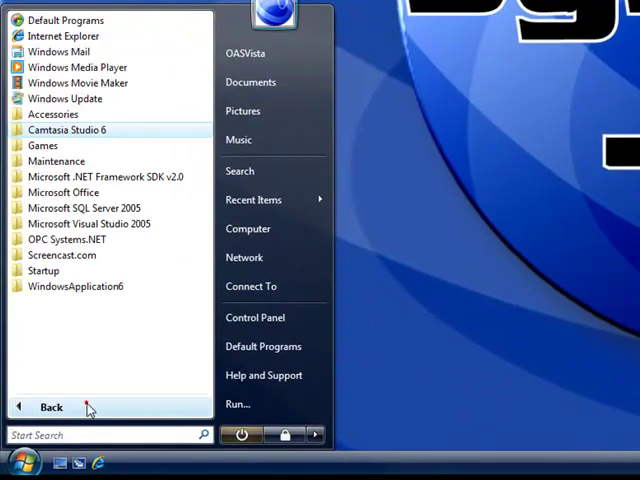
pyautogui.click(66, 239)
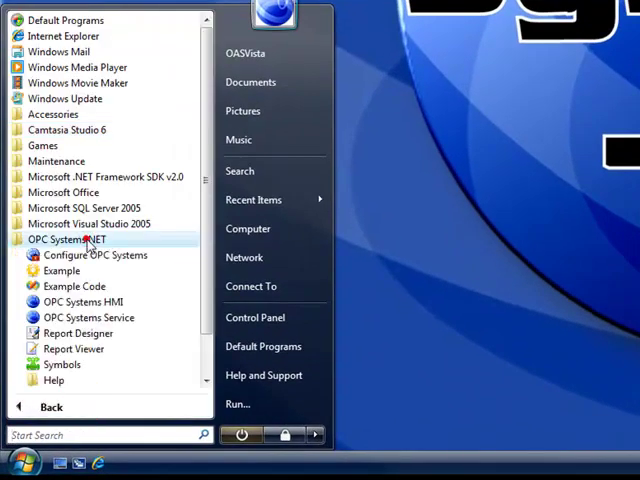
pyautogui.moveTo(96, 255)
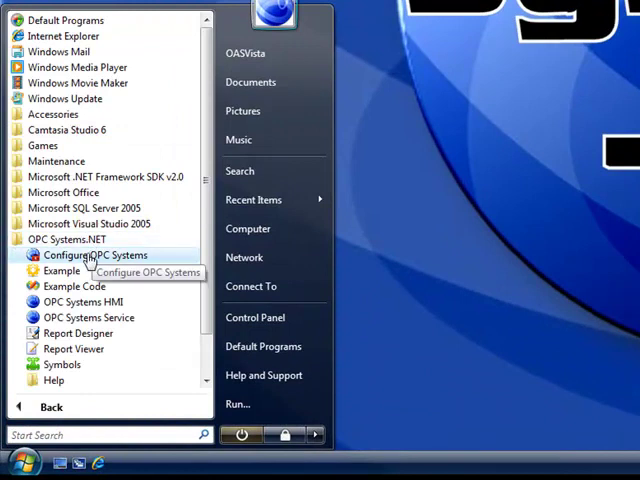
# Launch Configure OPC Systems and connect Configure Tags to the localhost network node
pyautogui.click(94, 255)
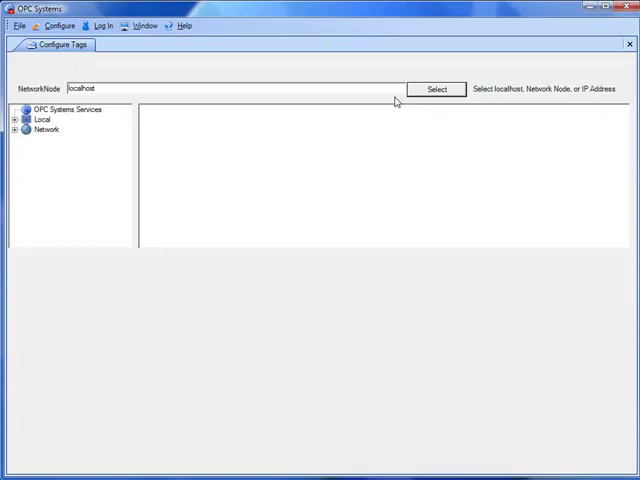
pyautogui.click(437, 89)
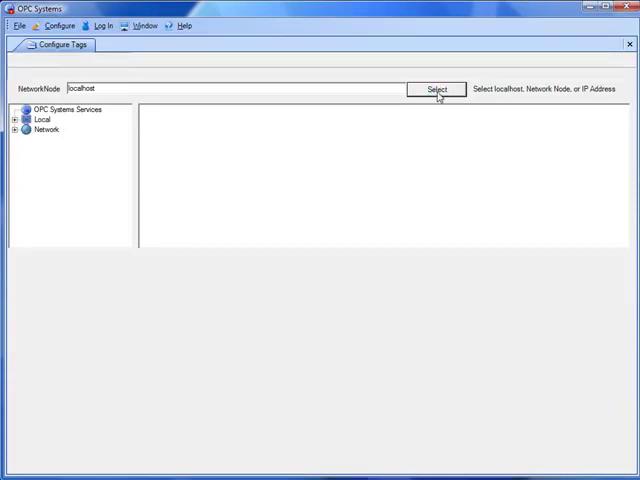
pyautogui.click(437, 89)
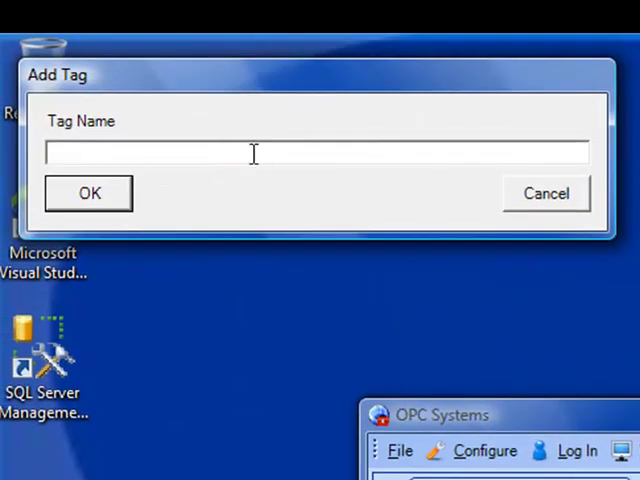
# Create a tag named Source and scroll the tag list down to it
pyautogui.write('Source')
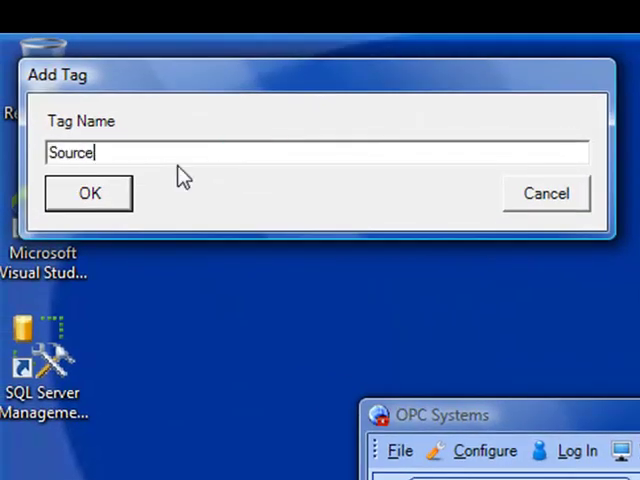
pyautogui.click(88, 193)
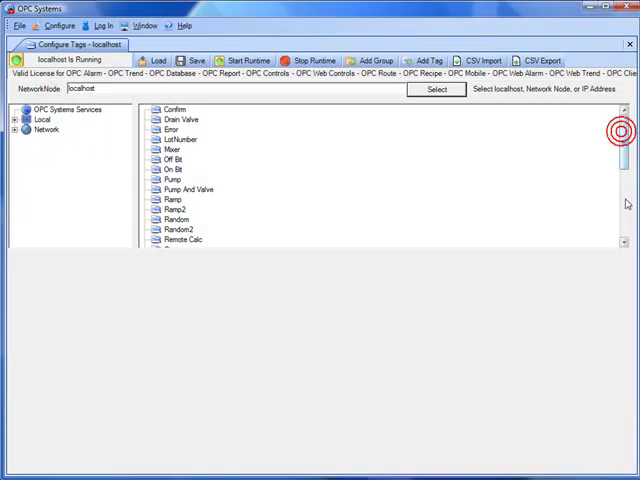
pyautogui.scroll(-3)
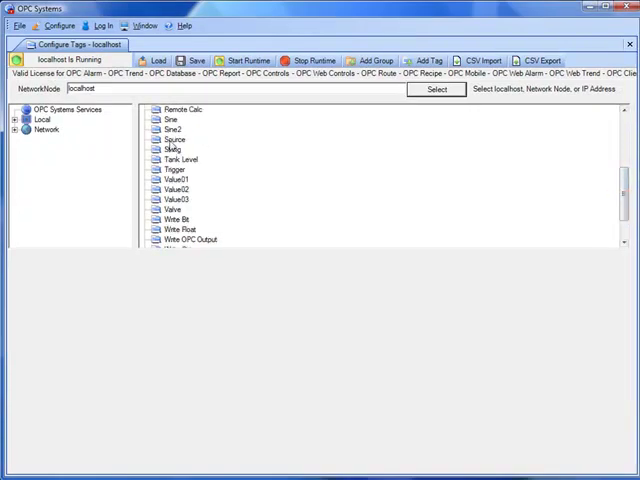
# Open Source's properties, keeping Value as data source, and view the data type choices
pyautogui.doubleClick(177, 139)
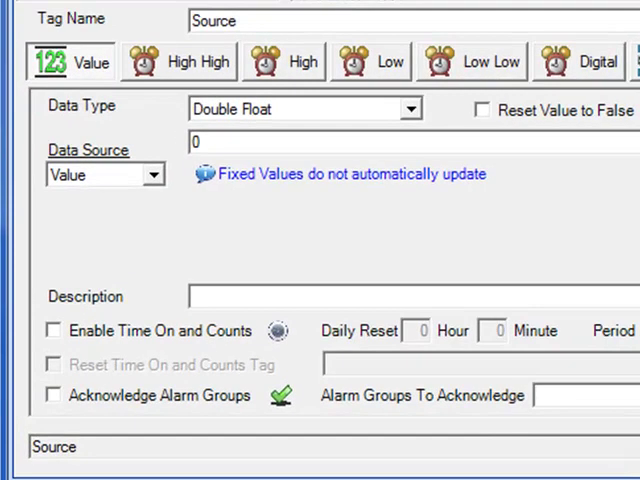
pyautogui.moveTo(90, 62)
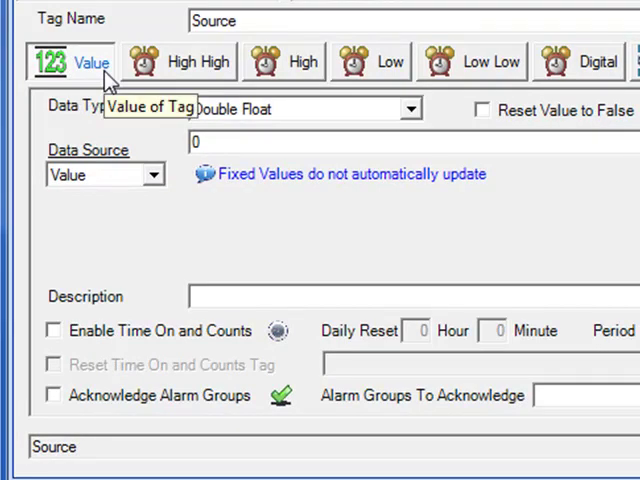
pyautogui.click(160, 175)
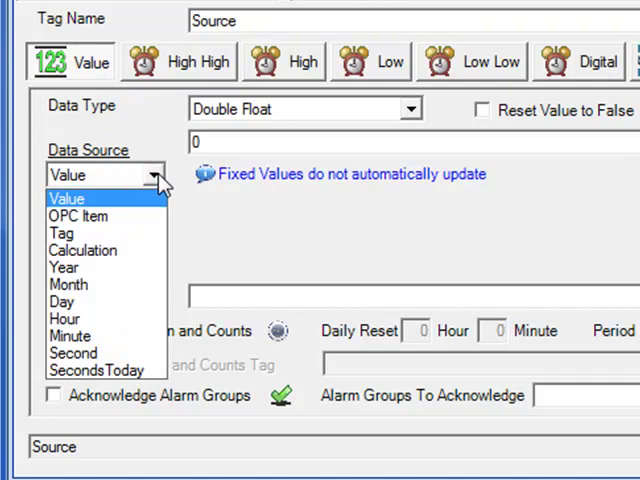
pyautogui.moveTo(155, 190)
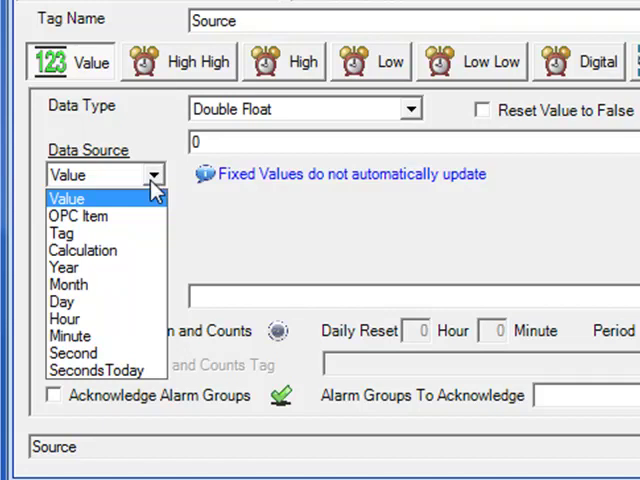
pyautogui.moveTo(78, 216)
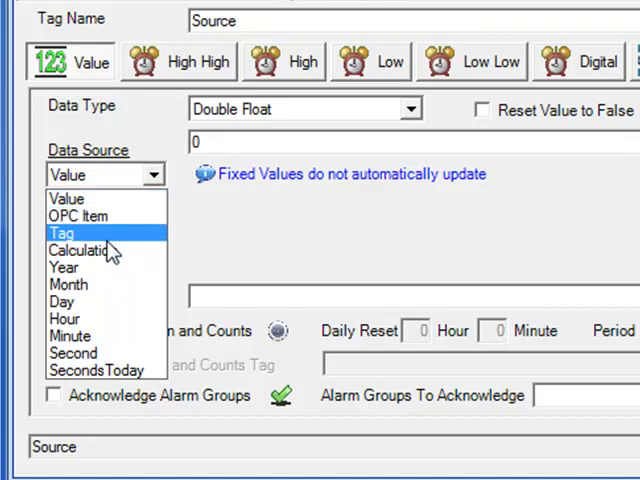
pyautogui.moveTo(90, 250)
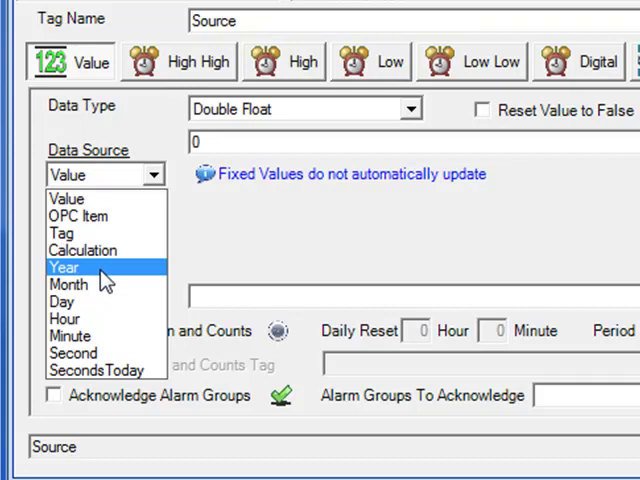
pyautogui.moveTo(105, 198)
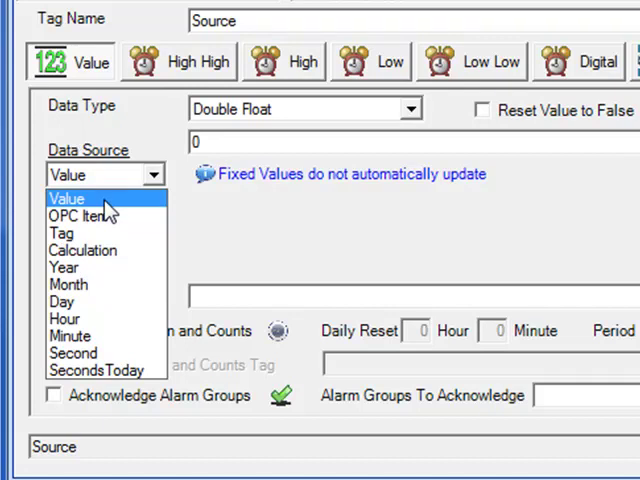
pyautogui.click(67, 198)
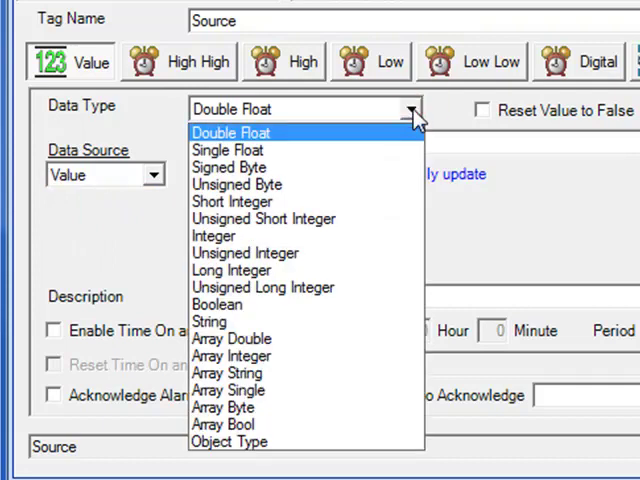
pyautogui.click(230, 132)
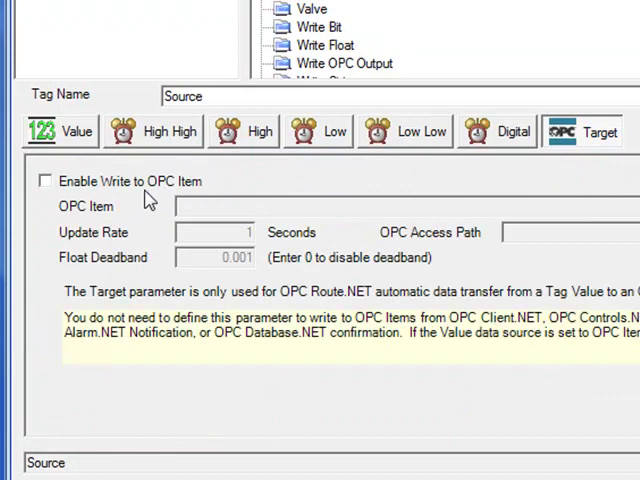
pyautogui.moveTo(128, 190)
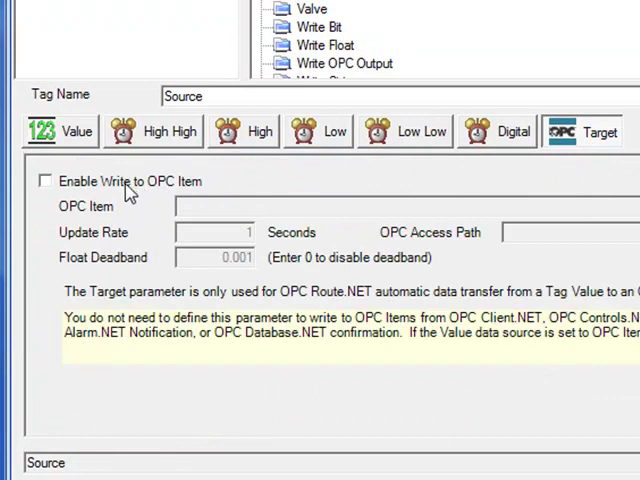
# Enable Write to OPC Item for the Source tag on the Target tab
pyautogui.click(45, 181)
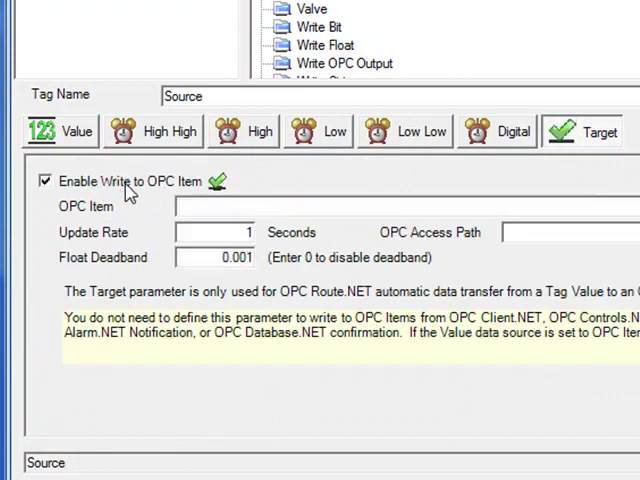
pyautogui.moveTo(360, 366)
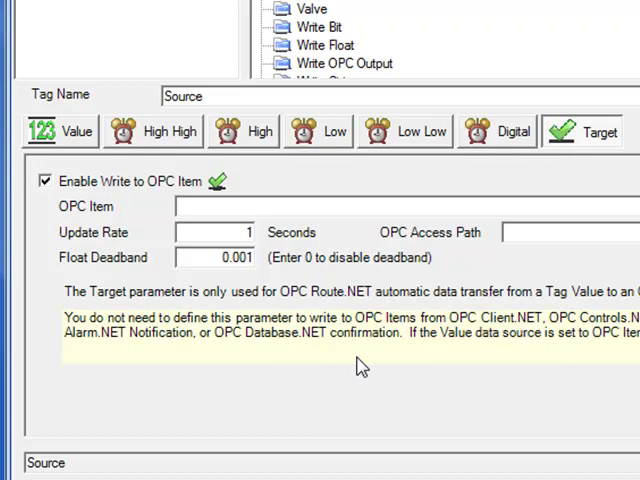
pyautogui.moveTo(445, 408)
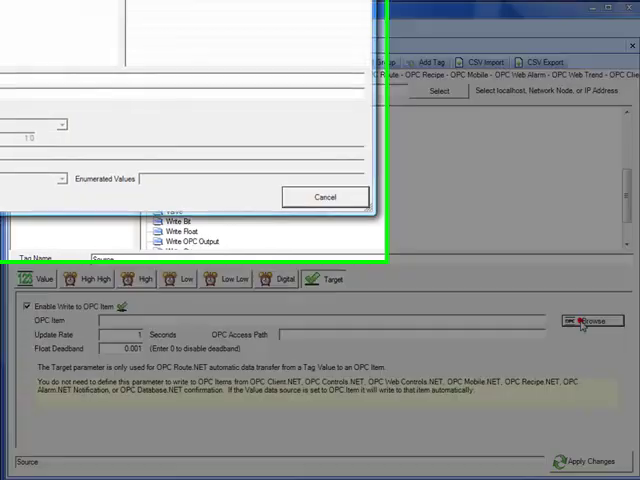
# Set Source's write target to EEI.OPCSimulator.SimDevice.OutTest.Out10
pyautogui.click(591, 320)
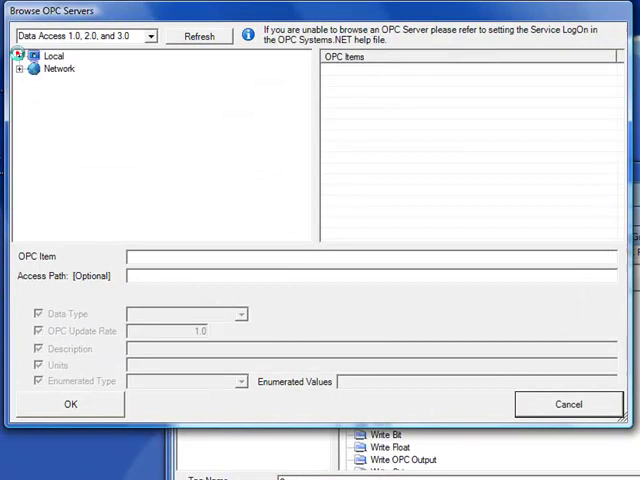
pyautogui.click(22, 55)
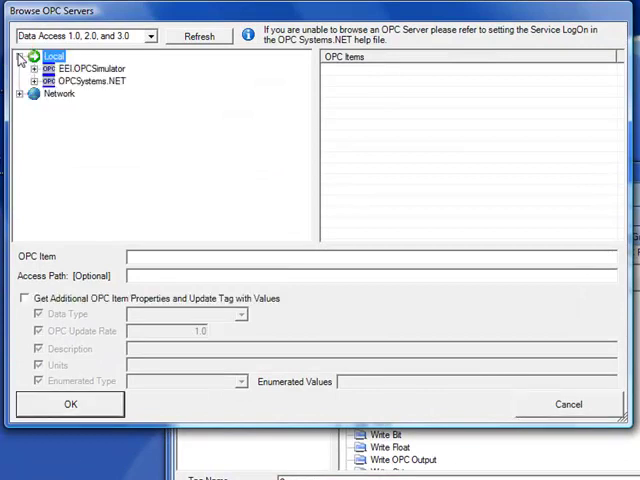
pyautogui.click(23, 68)
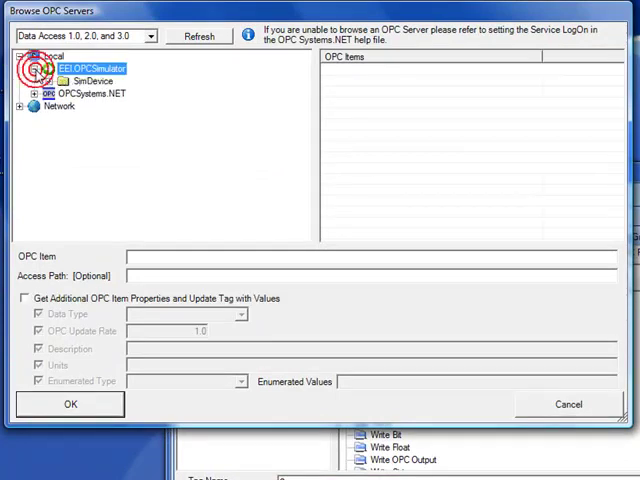
pyautogui.click(85, 80)
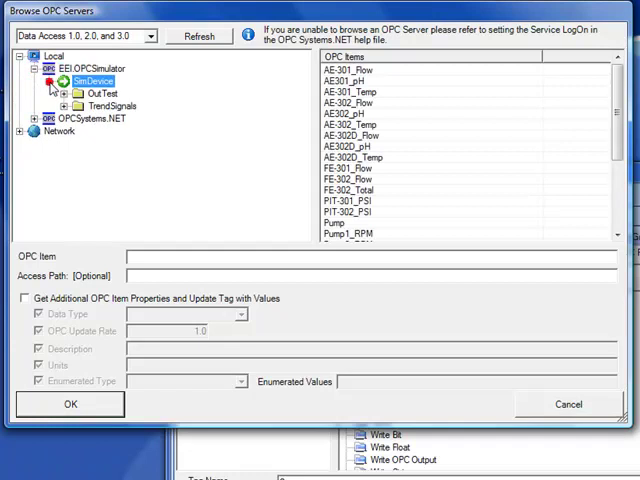
pyautogui.click(90, 92)
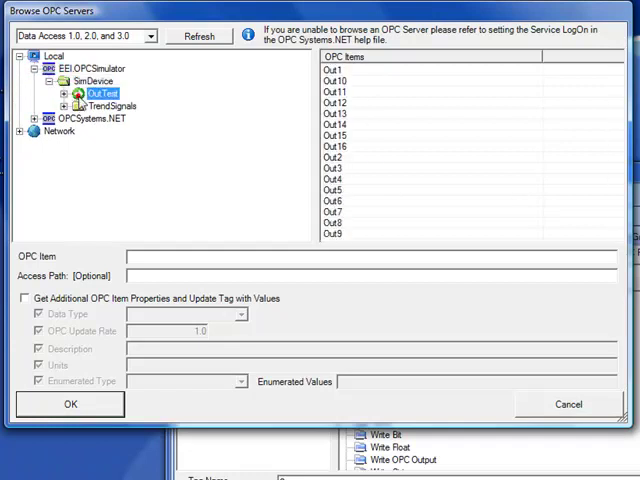
pyautogui.moveTo(355, 86)
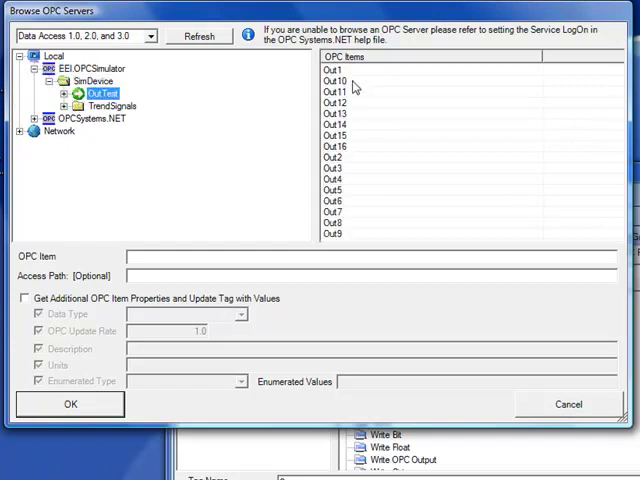
pyautogui.click(338, 81)
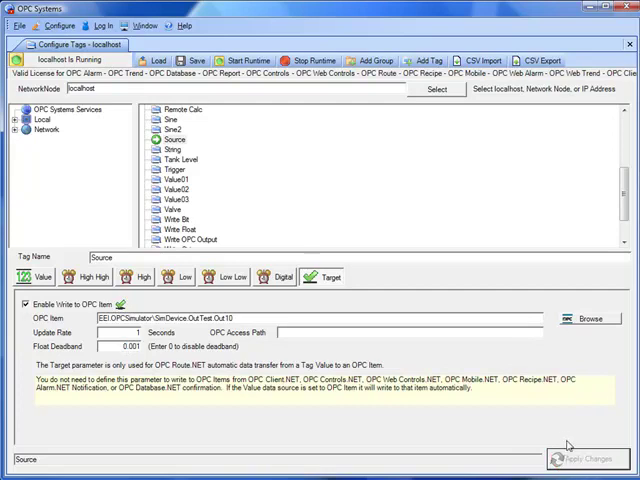
pyautogui.moveTo(320, 350)
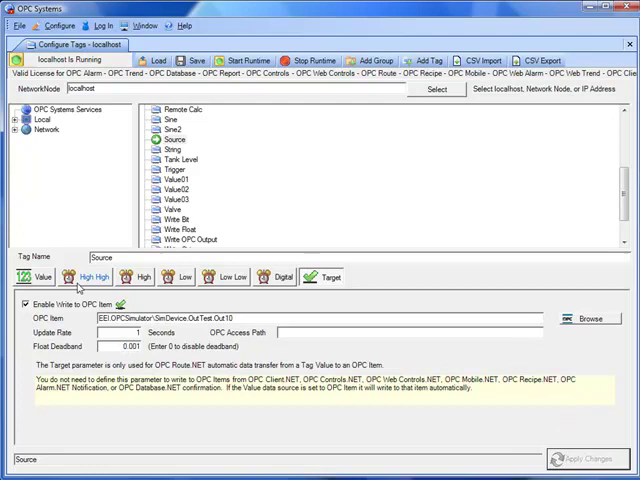
# Enter 123 as the Source tag's fixed value on the Value tab
pyautogui.click(39, 277)
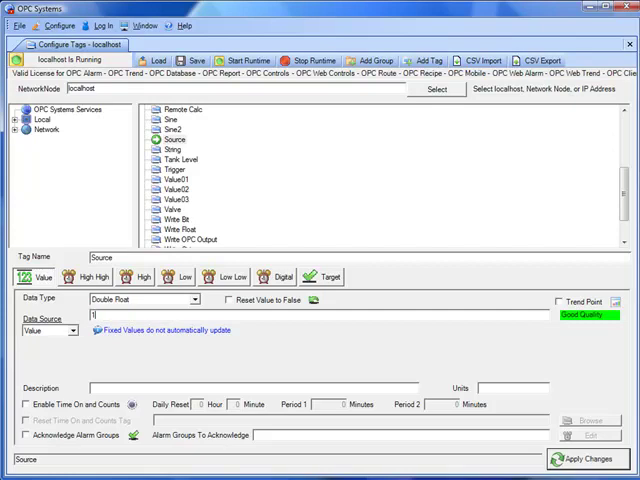
pyautogui.write('23')
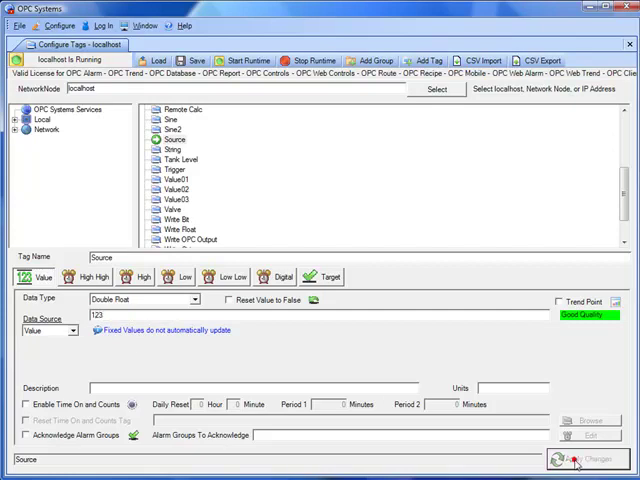
pyautogui.moveTo(396, 142)
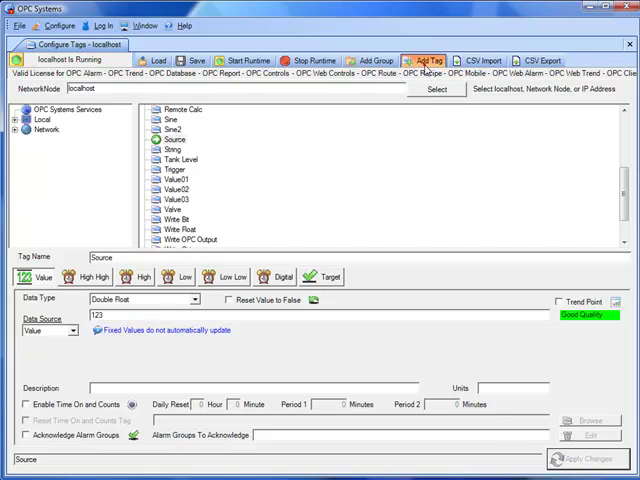
# Add a second tag named Target from the toolbar
pyautogui.click(426, 60)
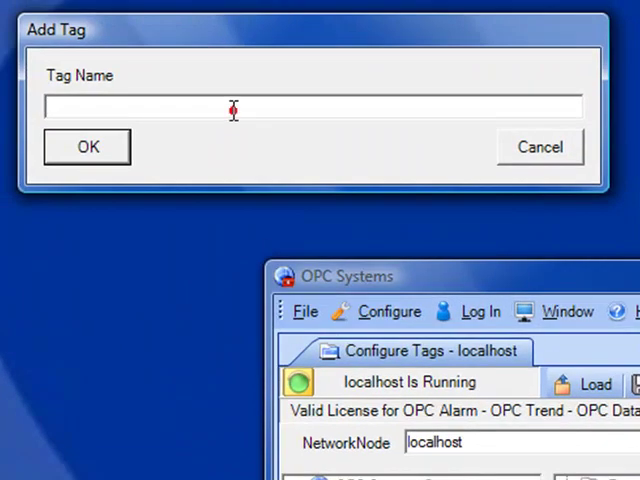
pyautogui.write('Targ')
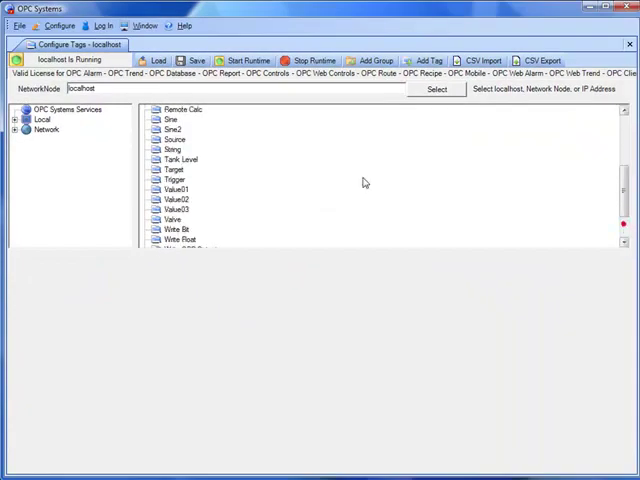
pyautogui.click(176, 169)
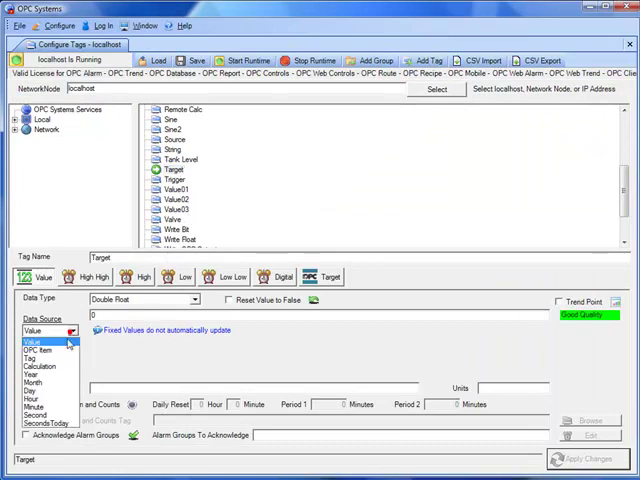
# Make Target's data source the OPC item SimDevice.OutTest.Out10
pyautogui.click(35, 341)
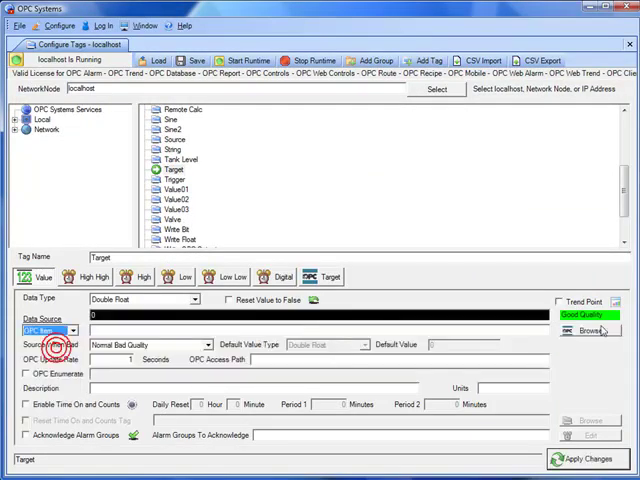
pyautogui.click(590, 331)
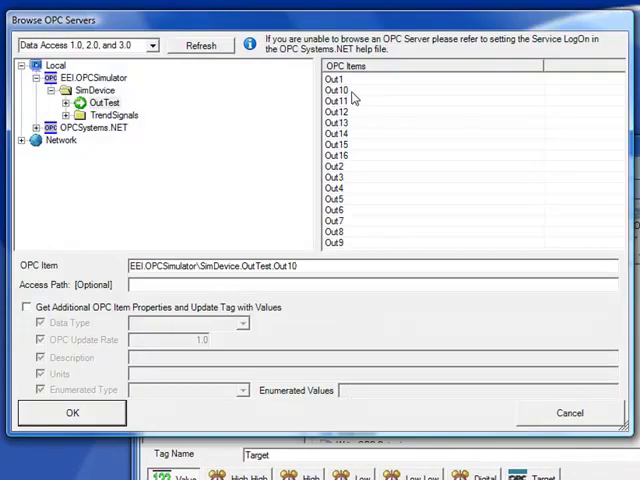
pyautogui.click(335, 89)
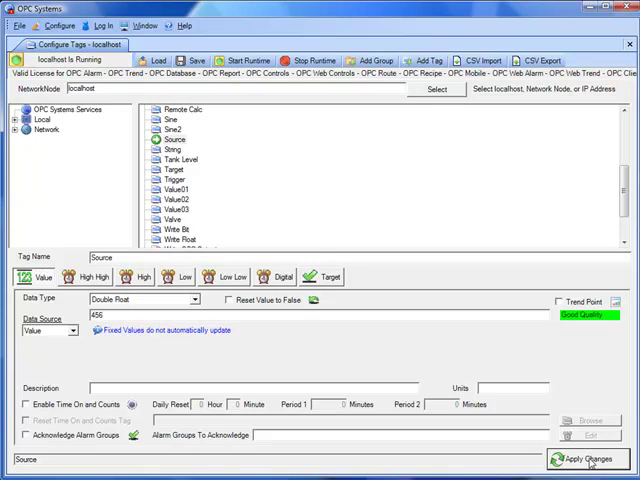
# Apply 456 as Source's value and check that Target reads it back
pyautogui.click(182, 169)
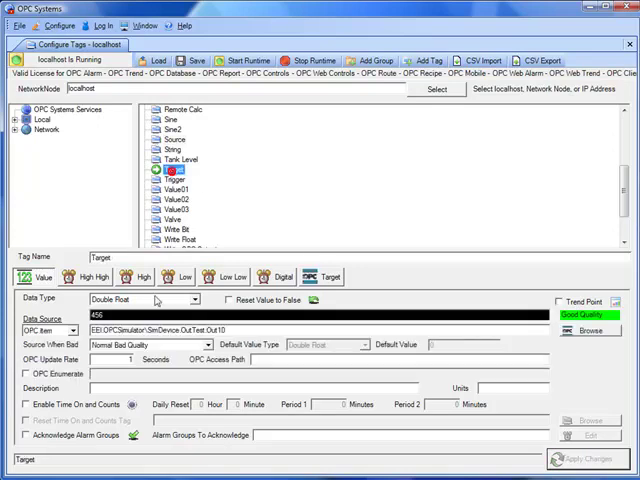
pyautogui.click(183, 169)
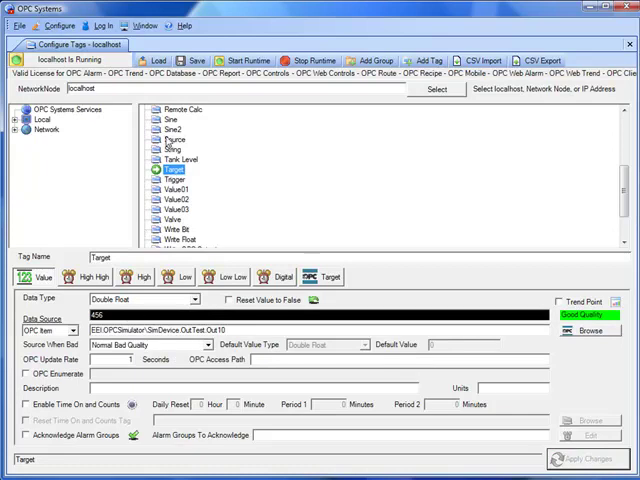
pyautogui.click(172, 138)
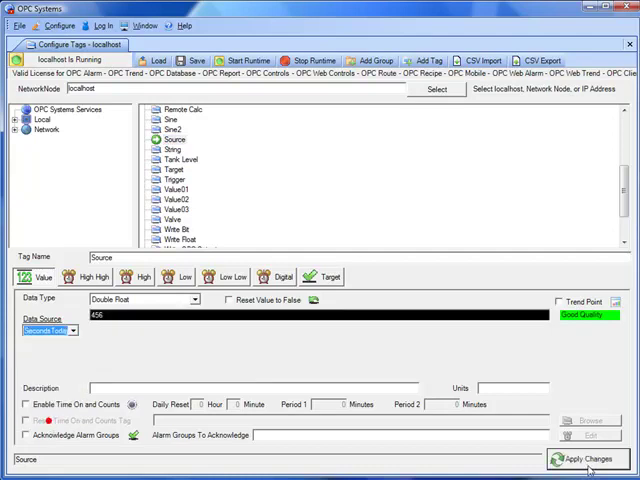
# Switch Source's data source to SecondsToday and confirm Target follows it
pyautogui.click(588, 460)
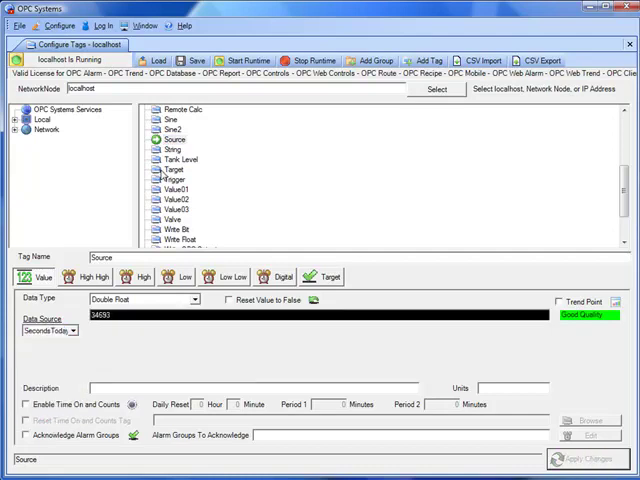
pyautogui.click(170, 179)
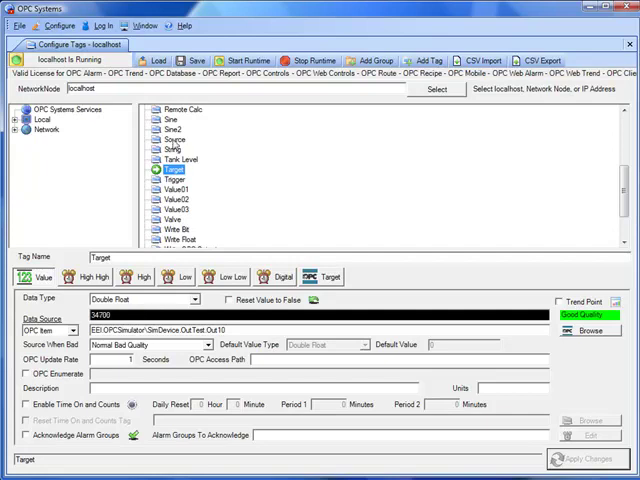
pyautogui.click(172, 138)
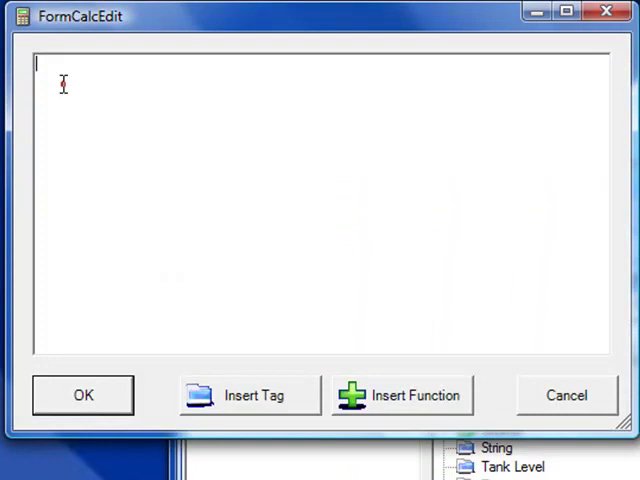
pyautogui.moveTo(258, 405)
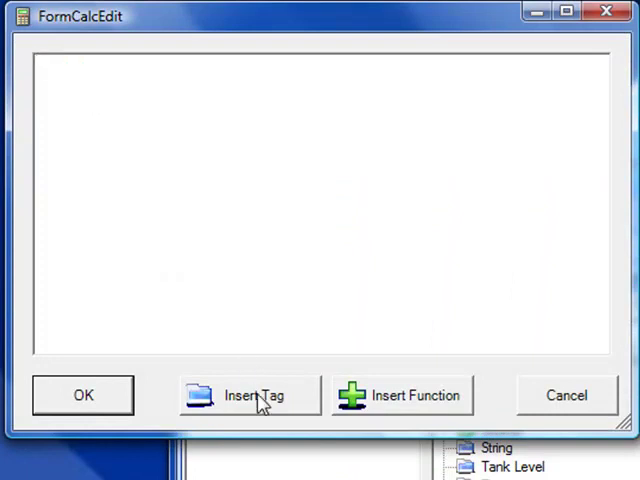
# Insert the DirectOPC EEI.OPCSimulator SimDevice Ramp item into the Source calculation
pyautogui.click(249, 395)
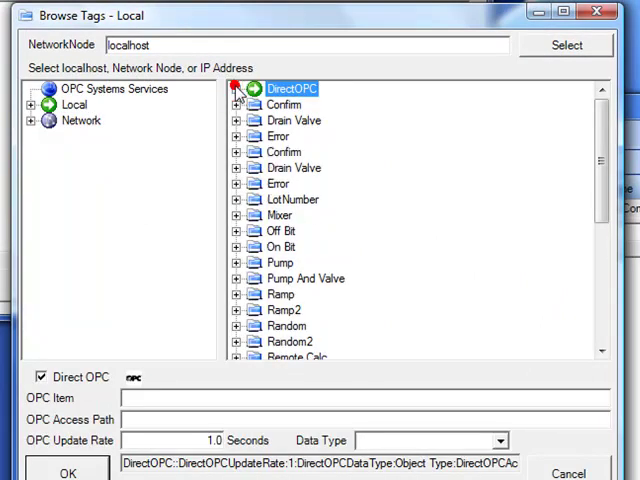
pyautogui.click(237, 89)
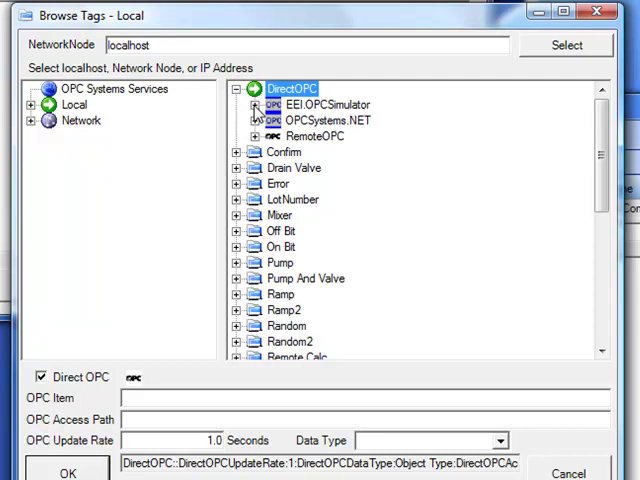
pyautogui.click(255, 104)
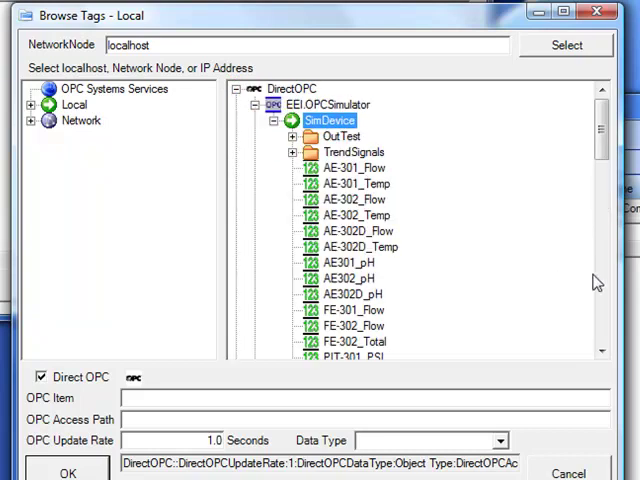
pyautogui.scroll(-3)
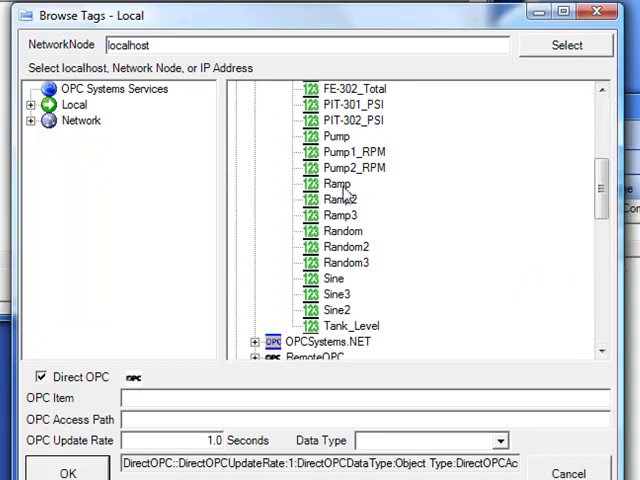
pyautogui.click(337, 183)
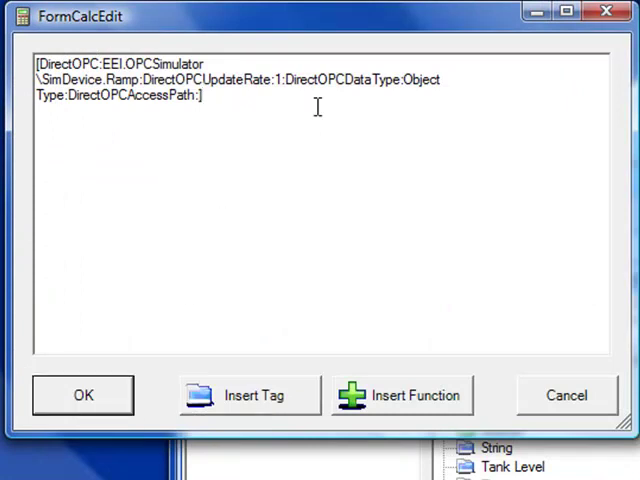
pyautogui.moveTo(442, 407)
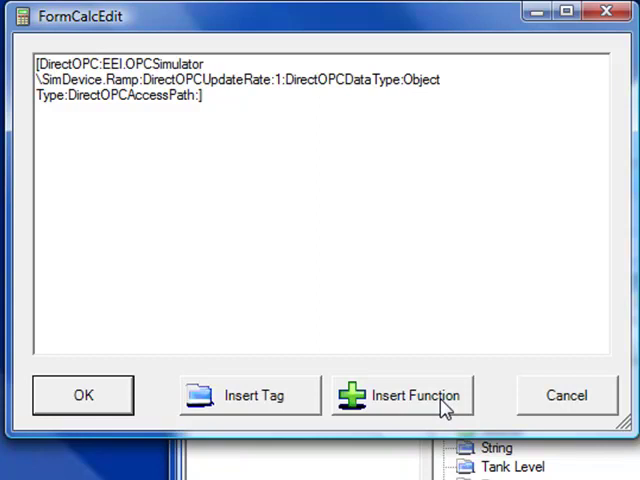
# Append an Add function and the local Random tag after the Ramp item
pyautogui.click(401, 395)
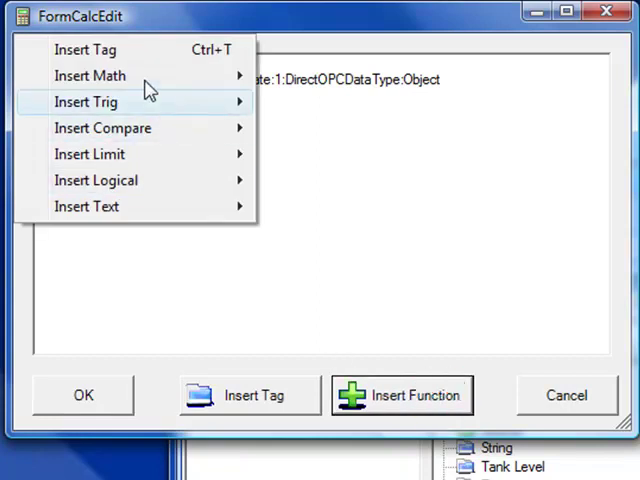
pyautogui.moveTo(90, 75)
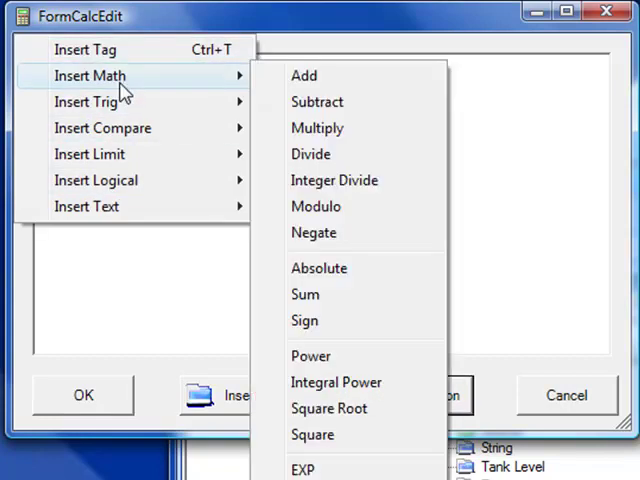
pyautogui.moveTo(317, 101)
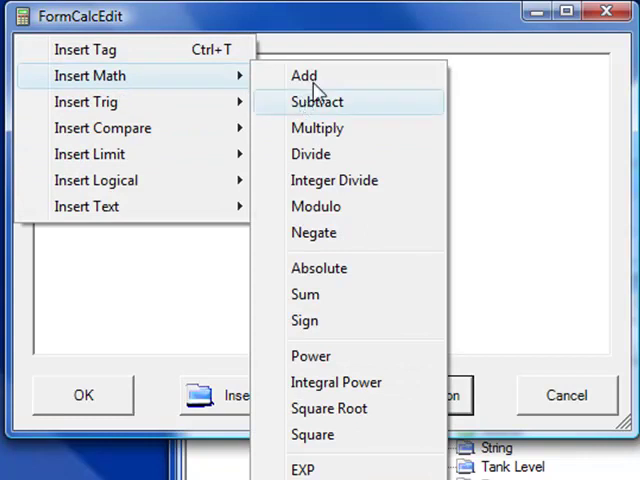
pyautogui.click(304, 75)
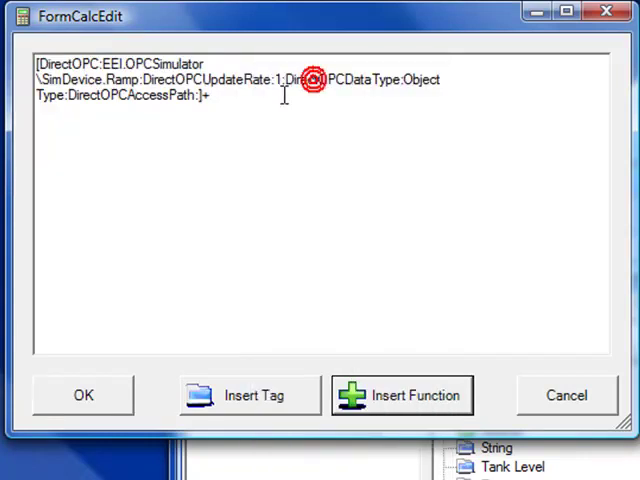
pyautogui.click(252, 395)
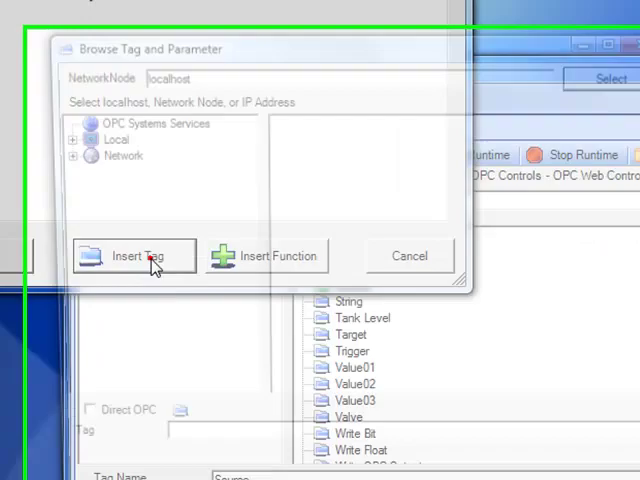
pyautogui.click(134, 256)
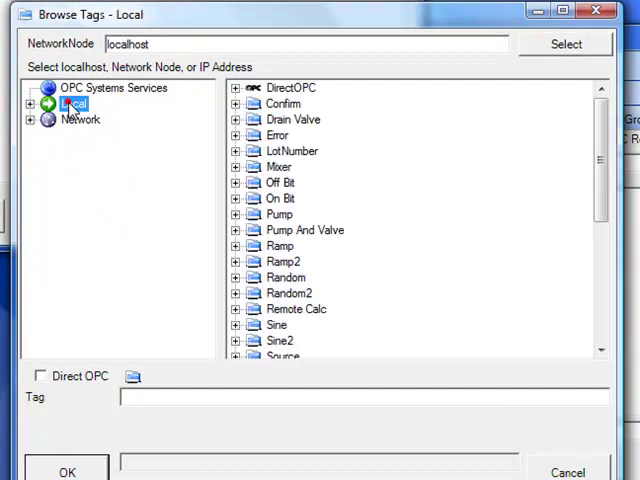
pyautogui.moveTo(290, 285)
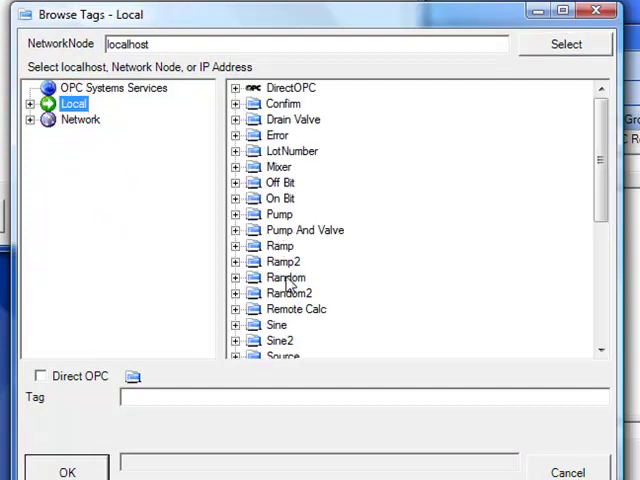
pyautogui.click(283, 261)
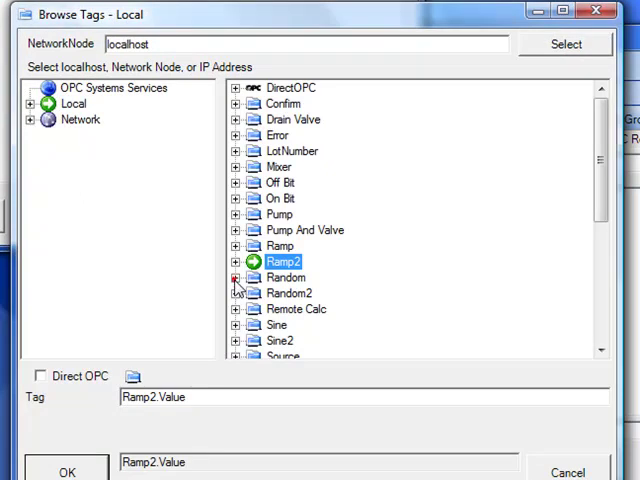
pyautogui.click(236, 277)
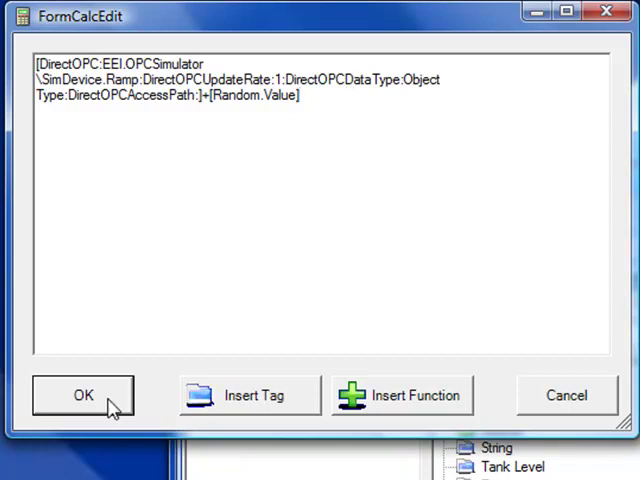
# Accept the Ramp + Random formula for Source and select the Target tag
pyautogui.click(83, 395)
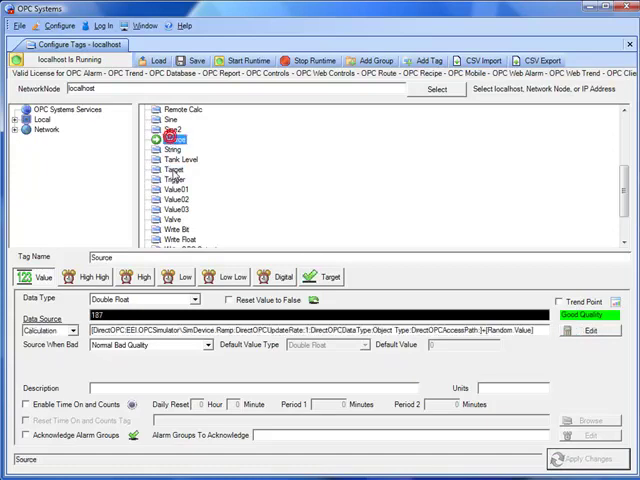
pyautogui.click(180, 177)
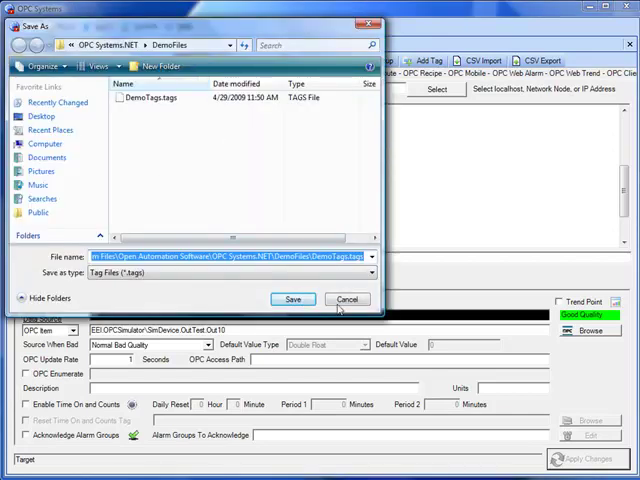
# Save the tags, replacing DemoTags.tags, then cancel the CSV export dialog
pyautogui.click(292, 299)
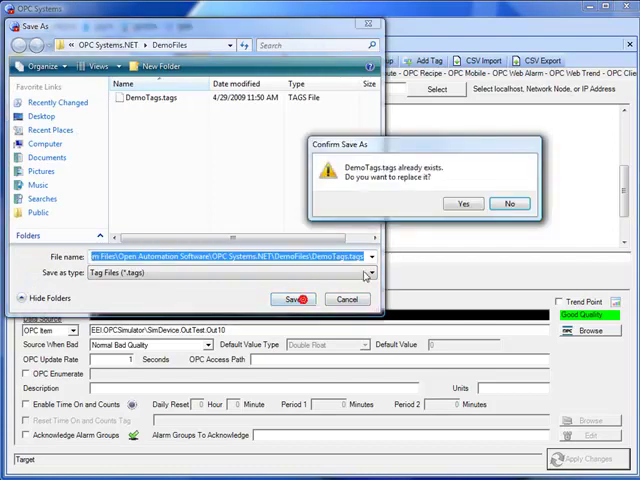
pyautogui.click(462, 203)
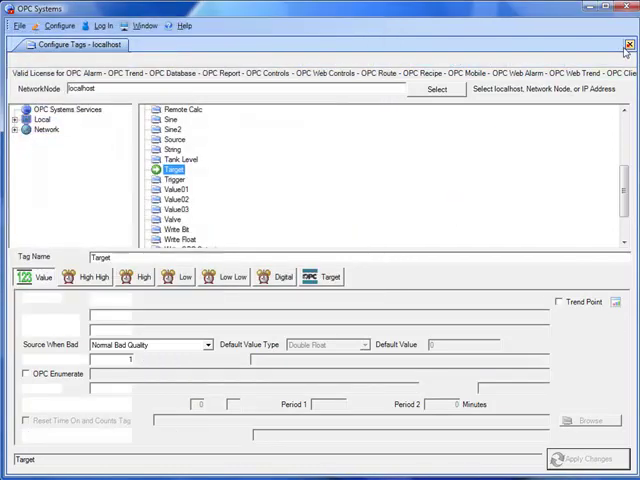
pyautogui.click(60, 25)
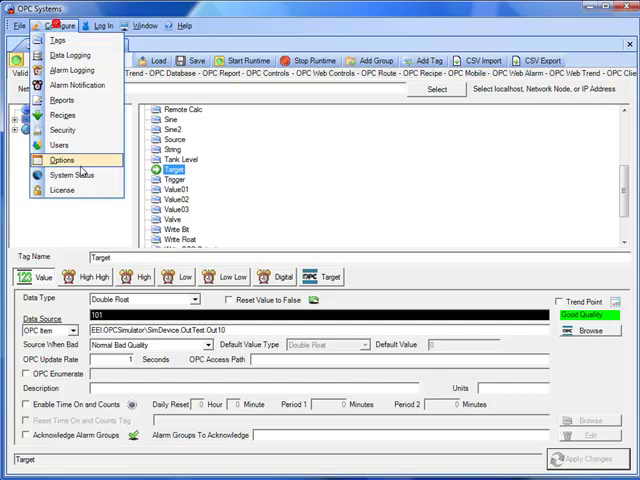
pyautogui.click(62, 160)
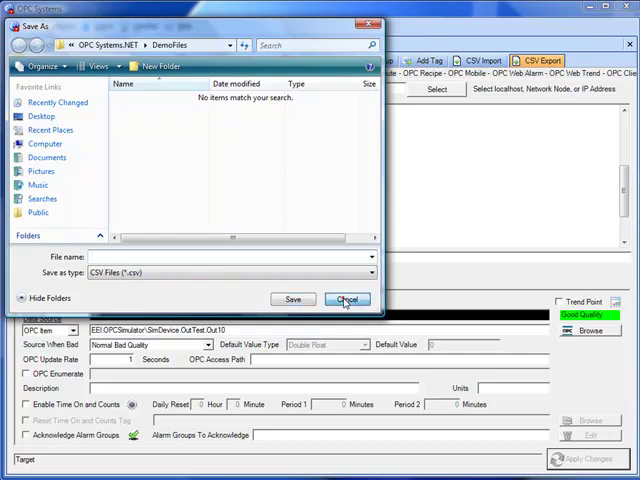
pyautogui.click(347, 299)
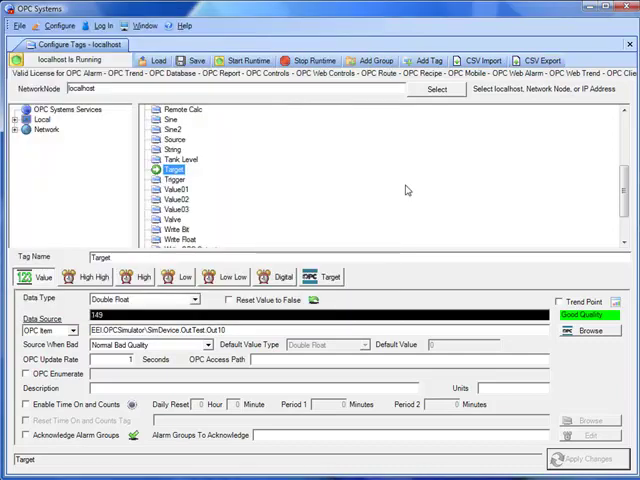